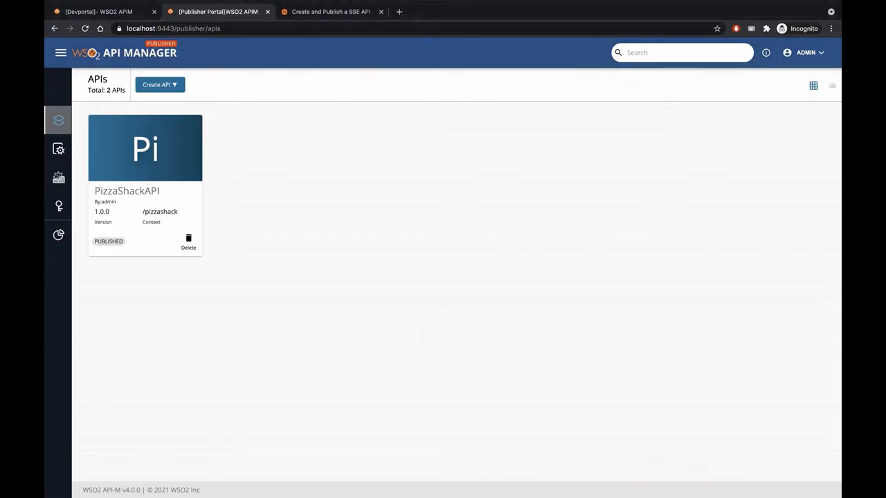
mouse_move(698, 271)
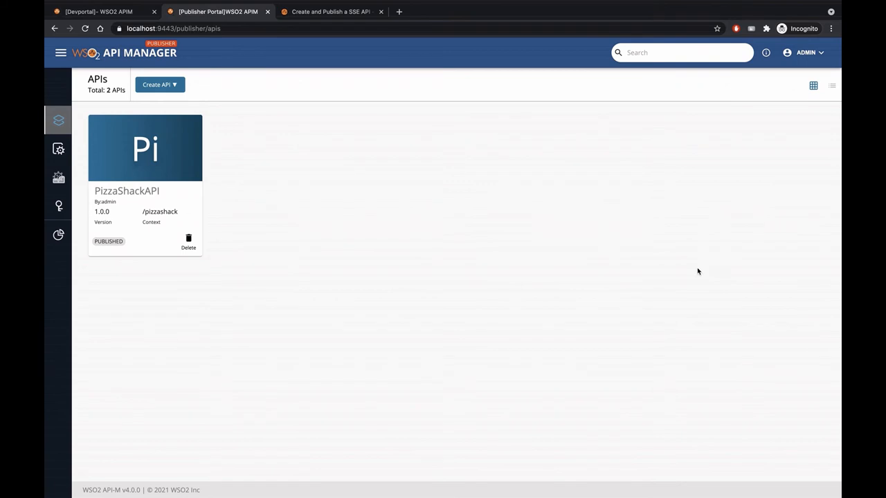
mouse_move(290, 201)
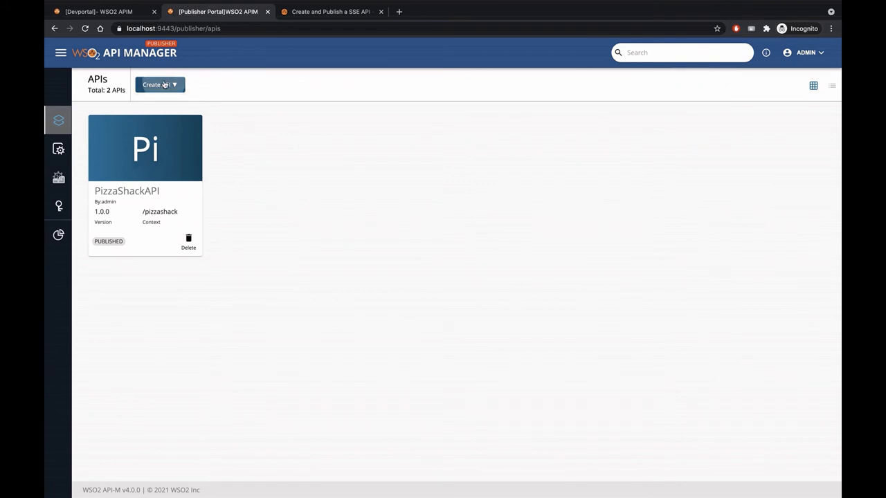
Start a new SSE API named ObserverAPI with context observer and version 1.0.0.
left_click(158, 84)
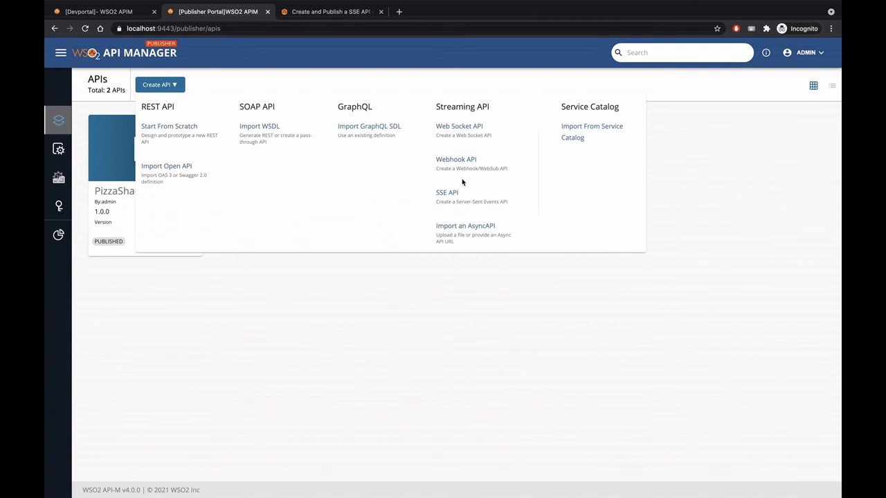
mouse_move(446, 192)
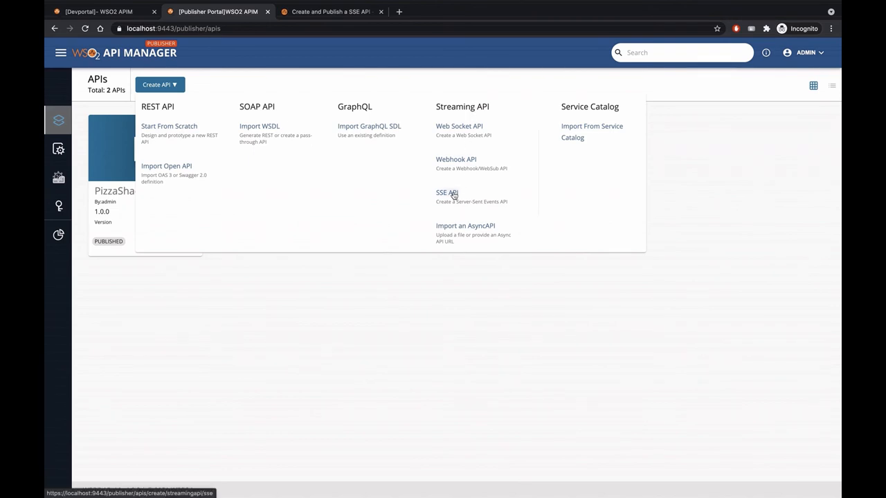
left_click(446, 194)
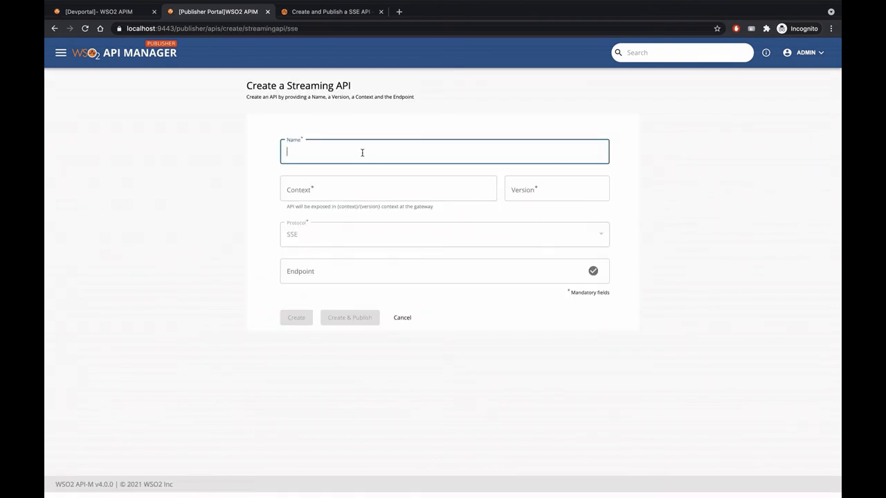
type("O")
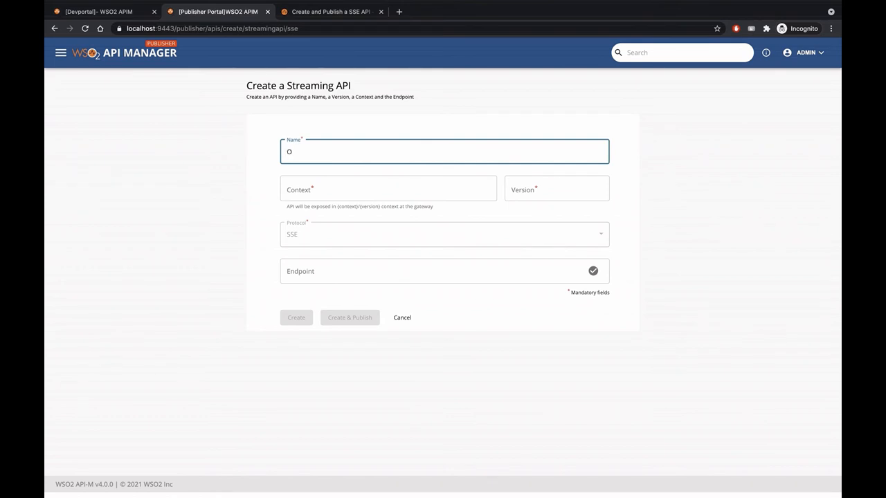
type("bserverAPI")
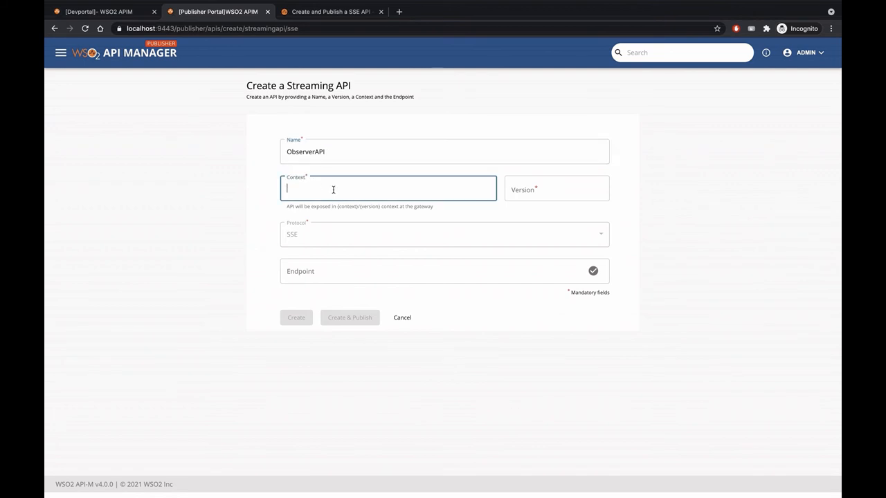
type("observer")
left_click(557, 188)
type("1")
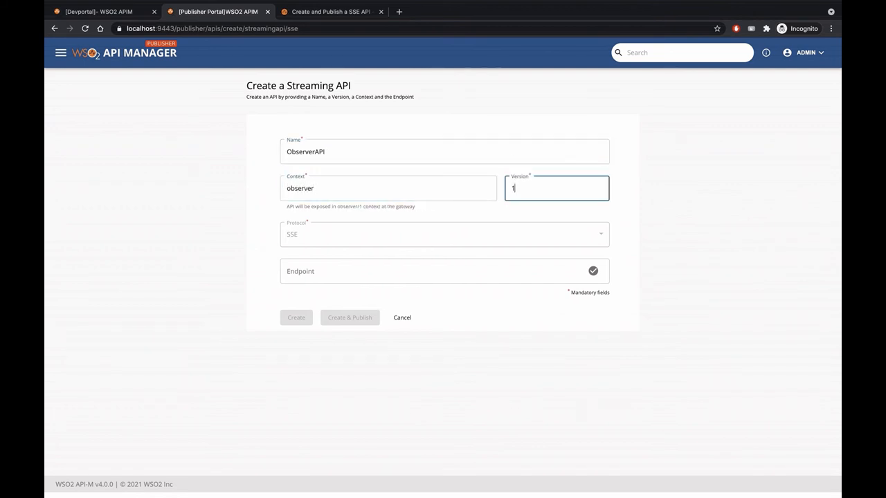
type(".0.0")
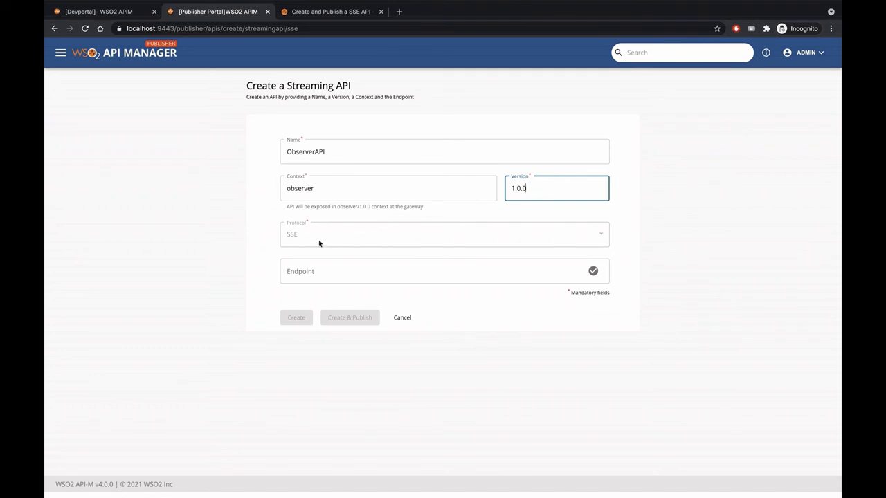
left_click(444, 270)
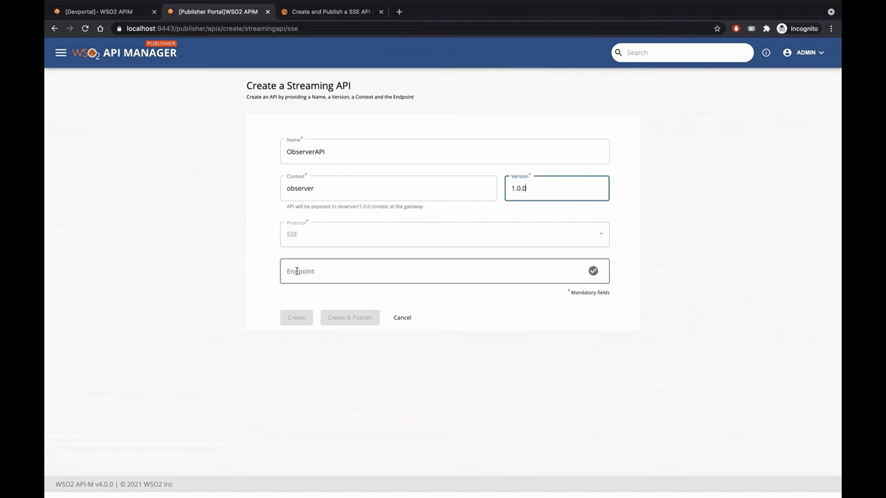
left_click(443, 270)
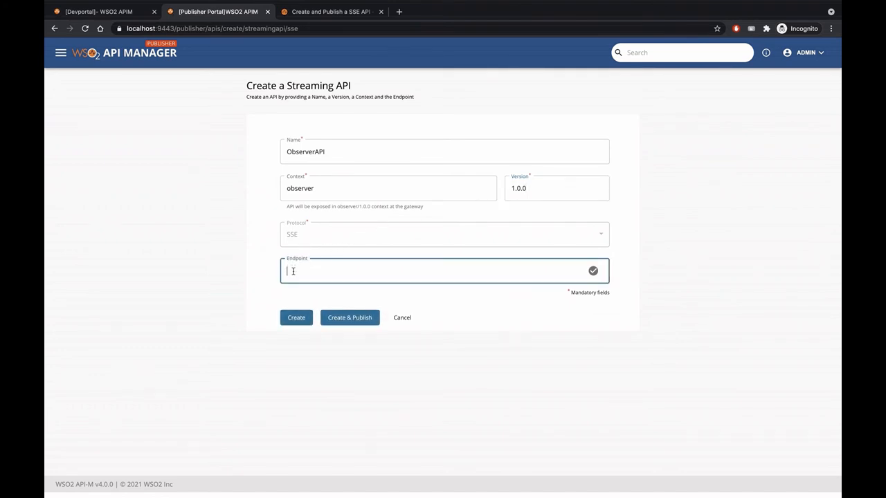
type("http")
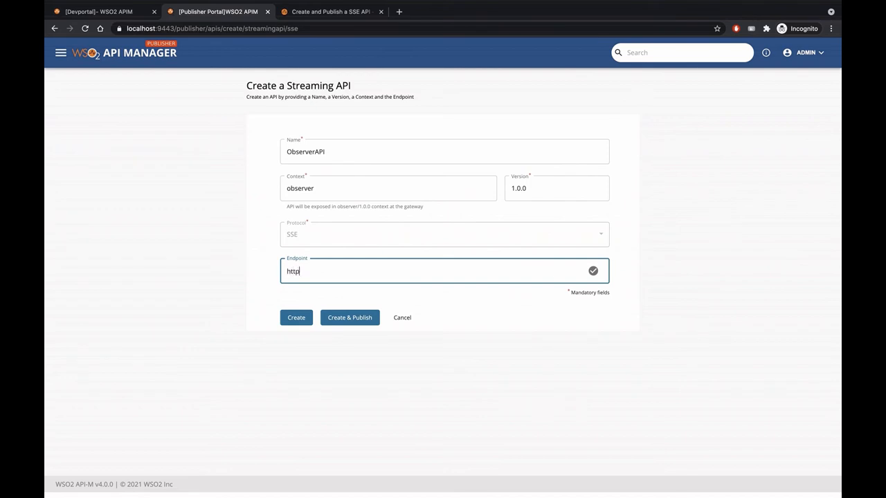
type("://localhost")
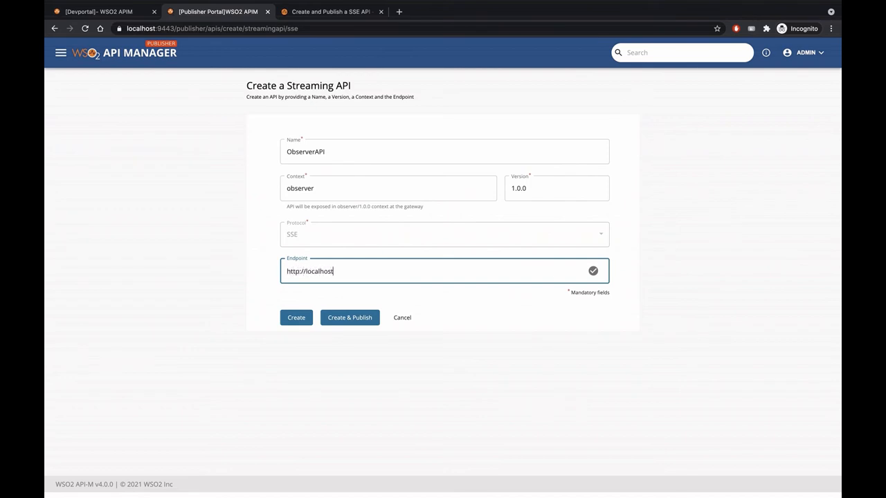
type(":8080")
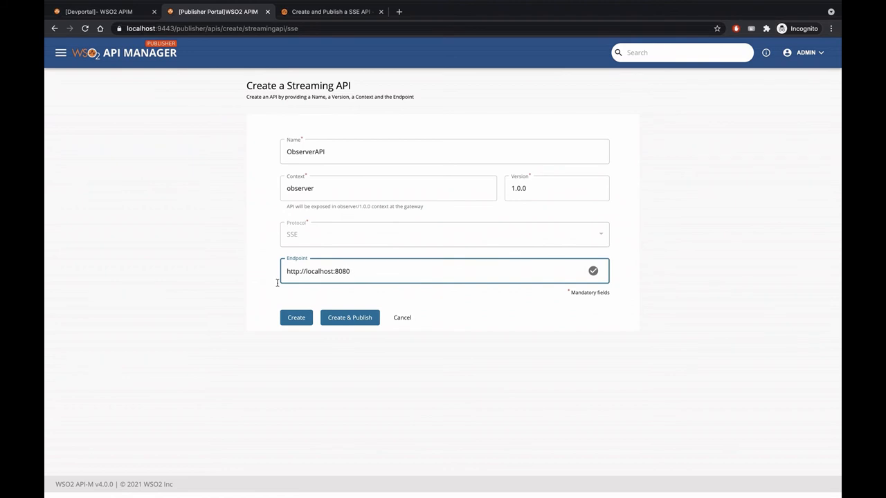
Create ObserverAPI so its overview shows it in CREATED state.
left_click(297, 317)
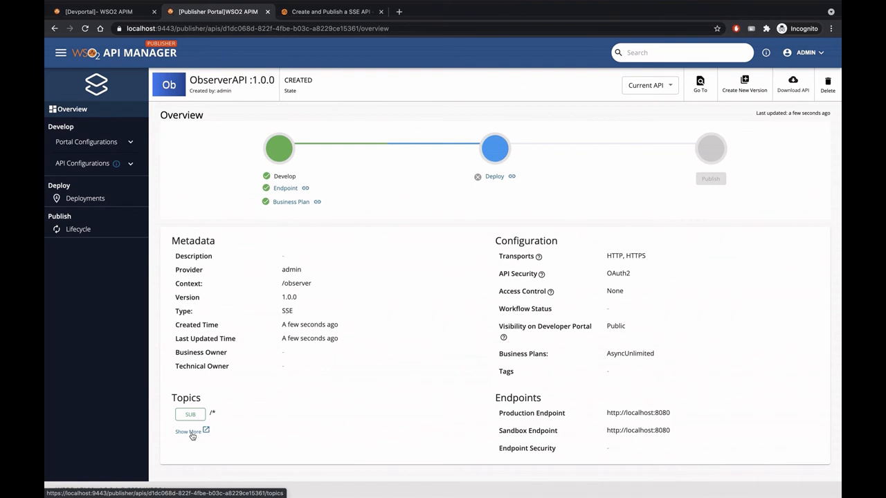
Add a /memory SUB topic alongside /* and save ObserverAPI.
left_click(189, 432)
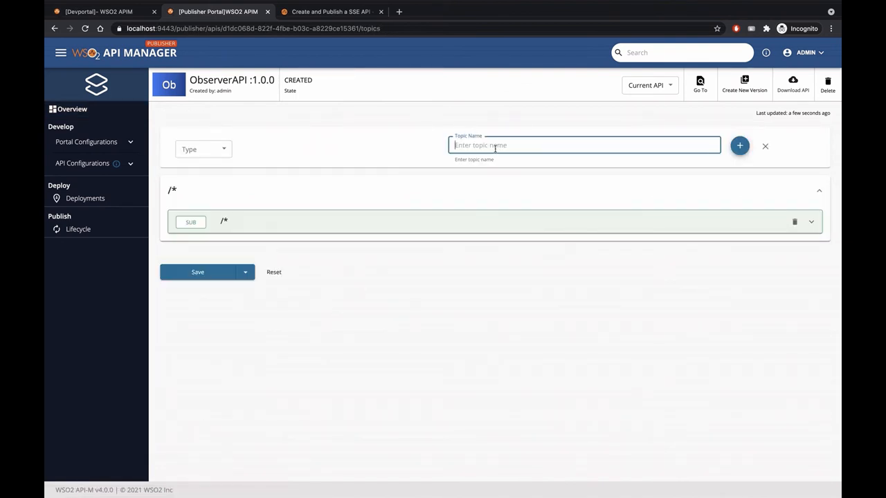
type("/memory")
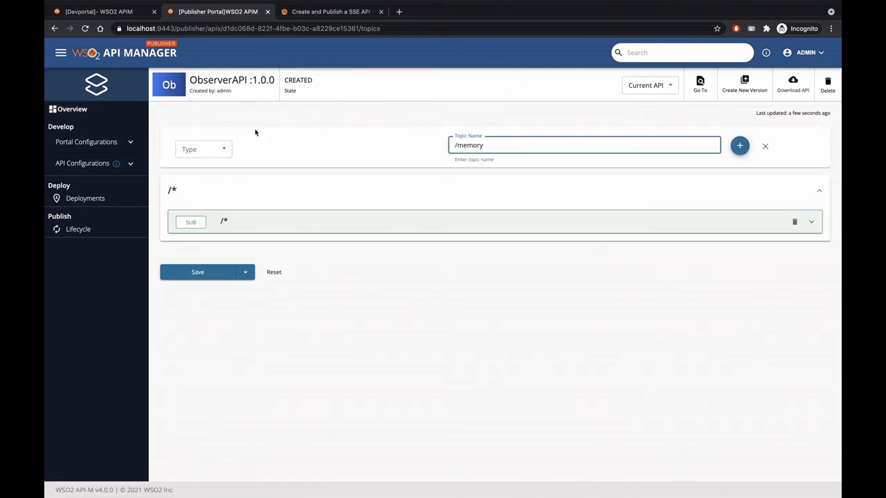
left_click(202, 149)
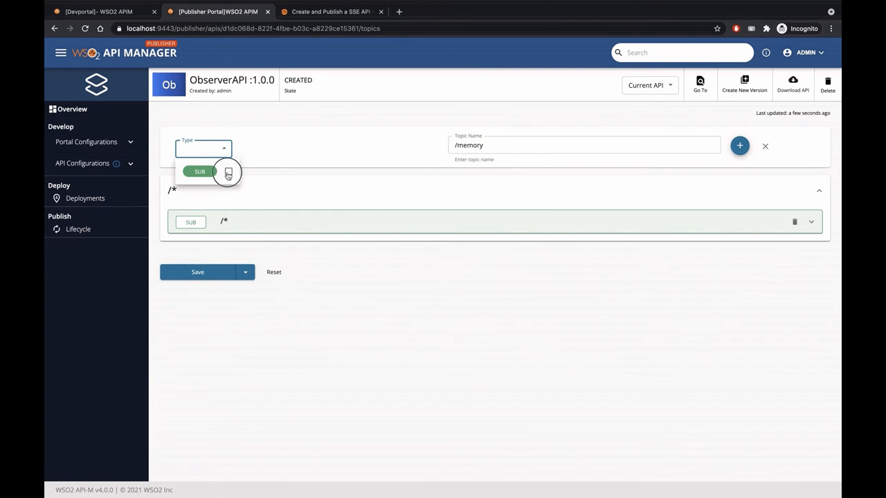
left_click(199, 172)
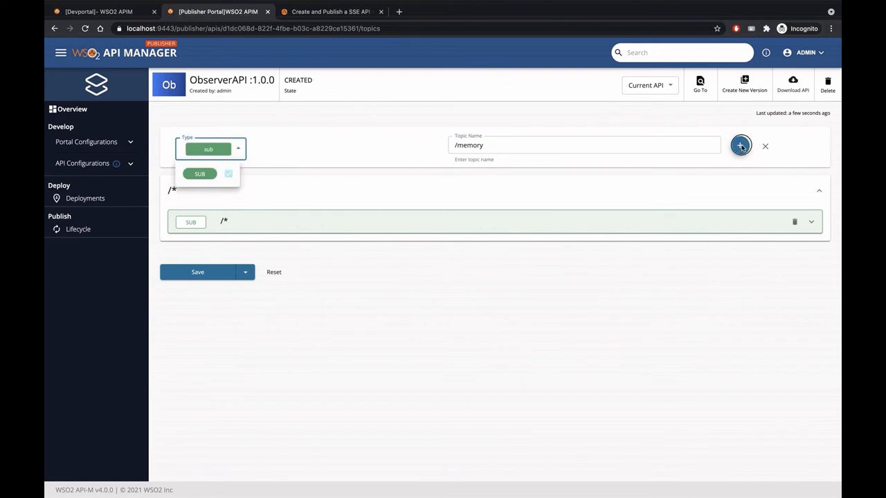
left_click(739, 146)
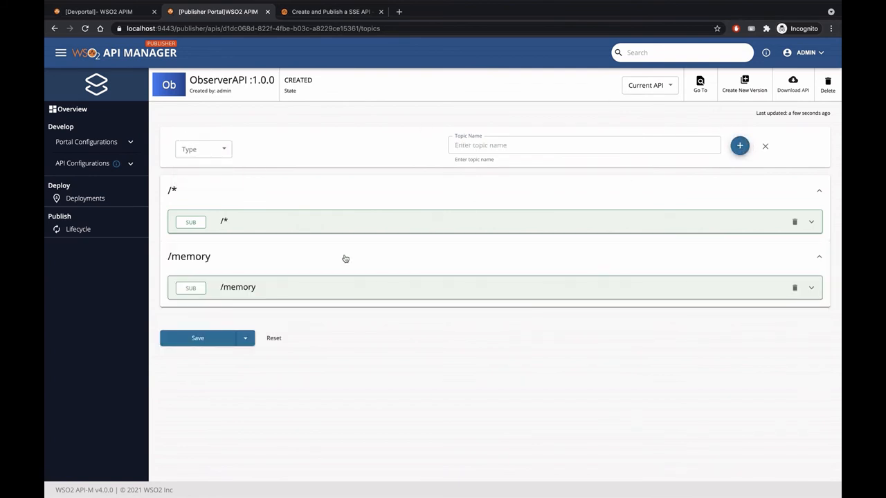
left_click(197, 338)
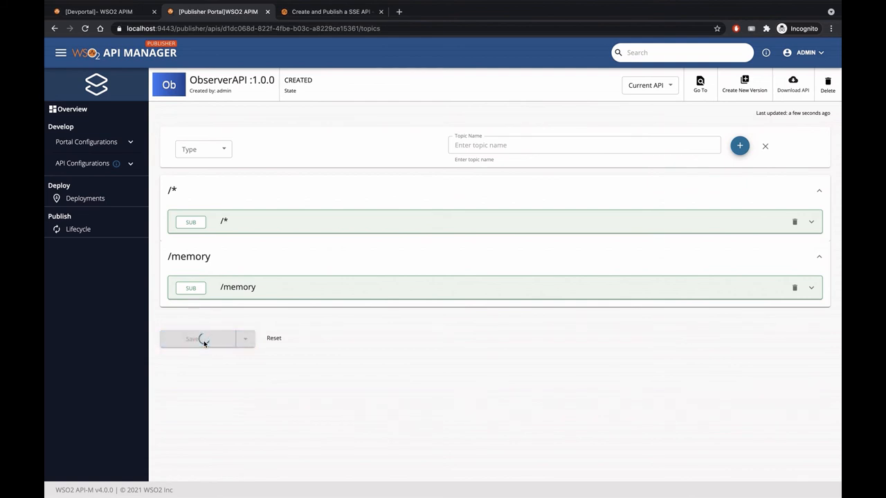
left_click(196, 338)
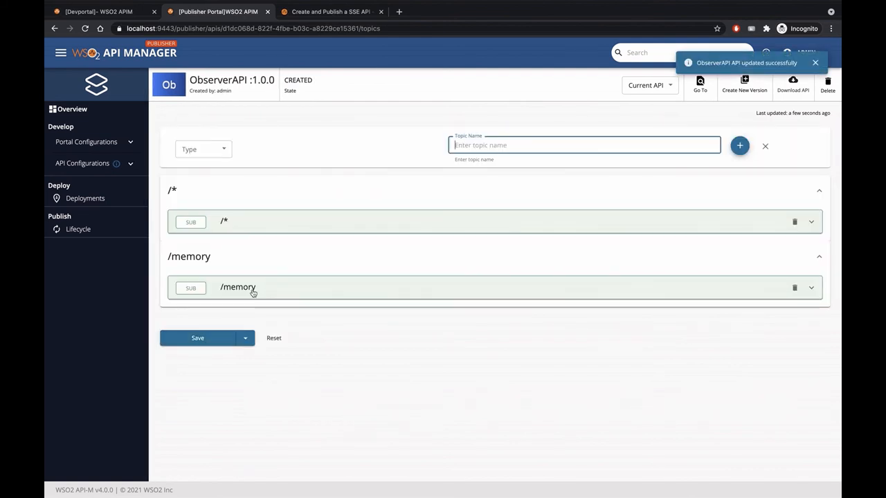
mouse_move(86, 200)
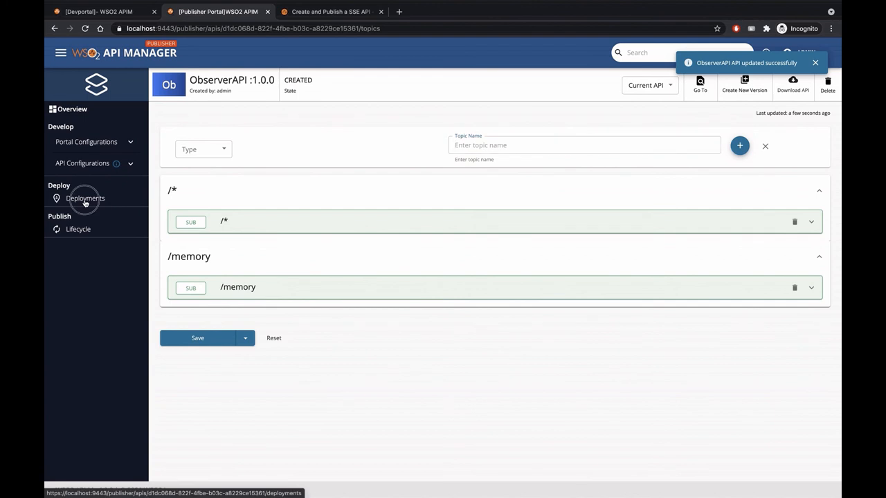
Deploy Revision 1 of ObserverAPI to the Default (localhost) gateway.
left_click(86, 198)
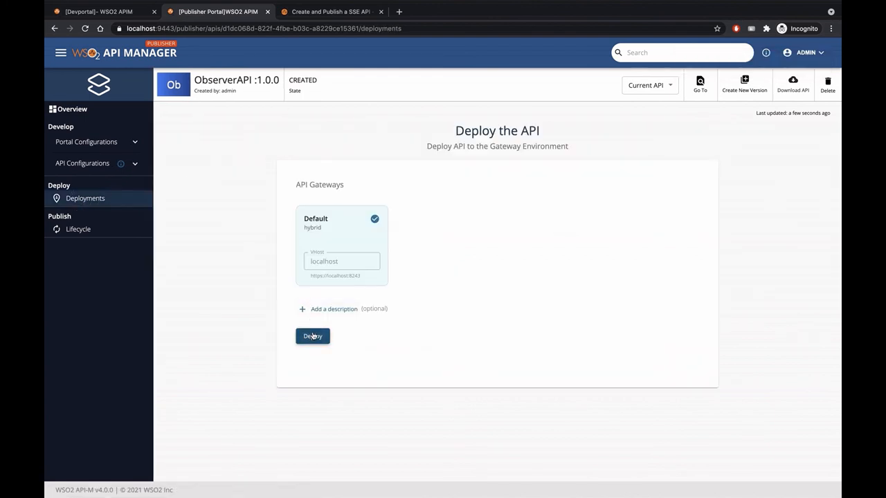
left_click(313, 336)
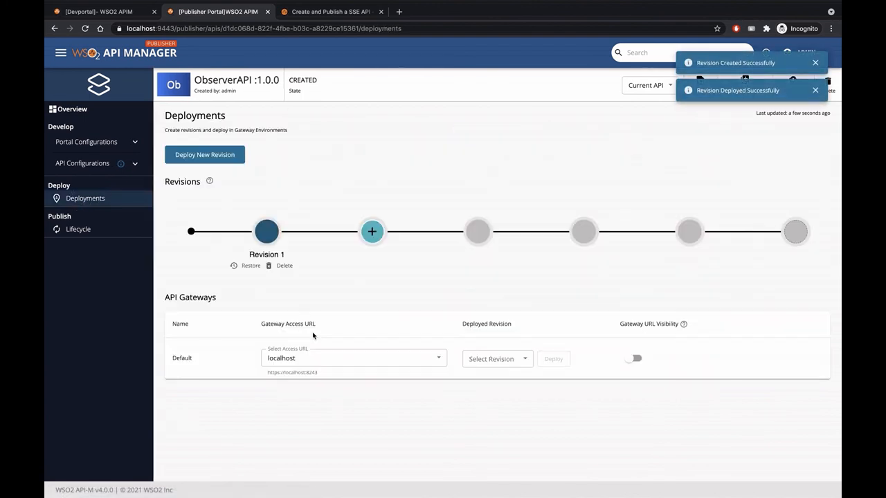
left_click(554, 359)
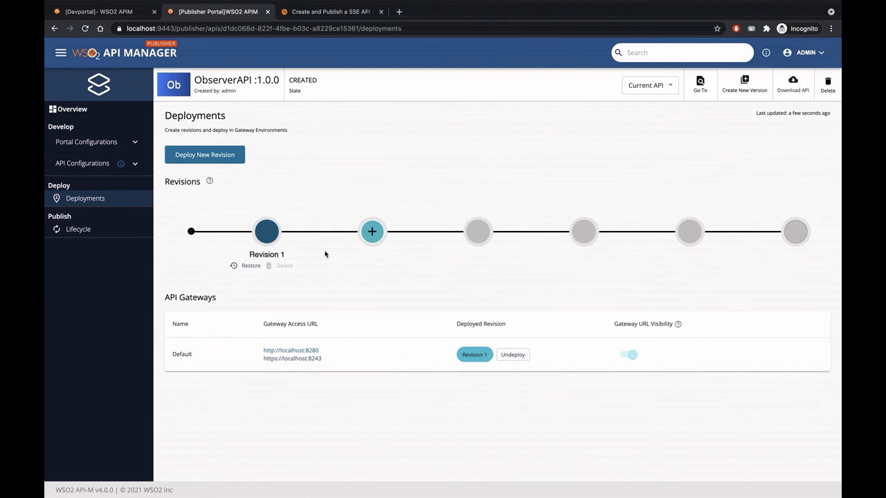
left_click(78, 229)
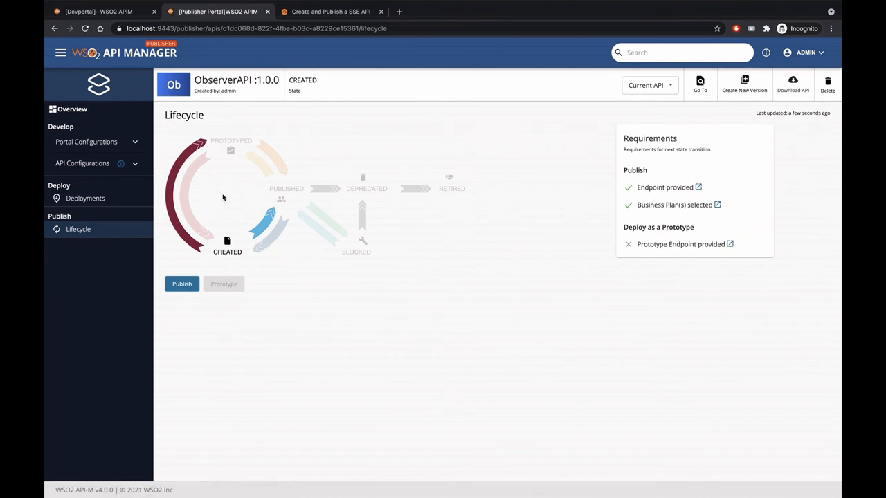
mouse_move(181, 284)
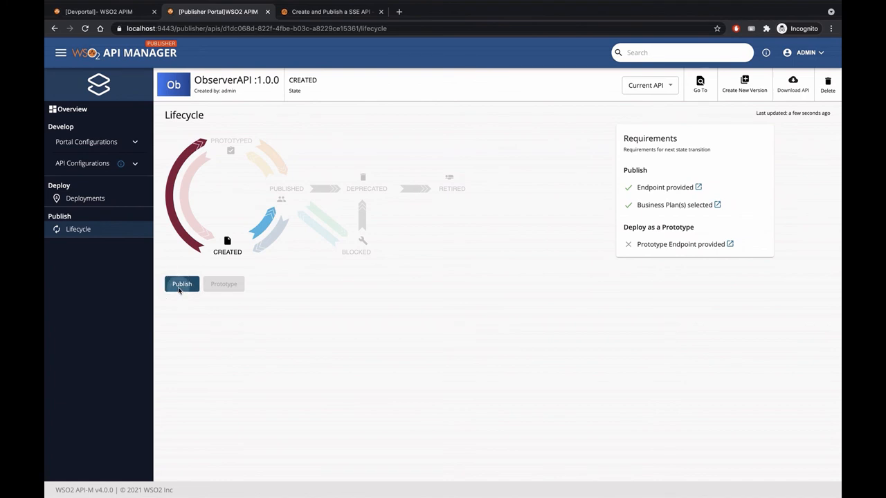
Publish ObserverAPI and view it in the Developer Portal.
left_click(181, 284)
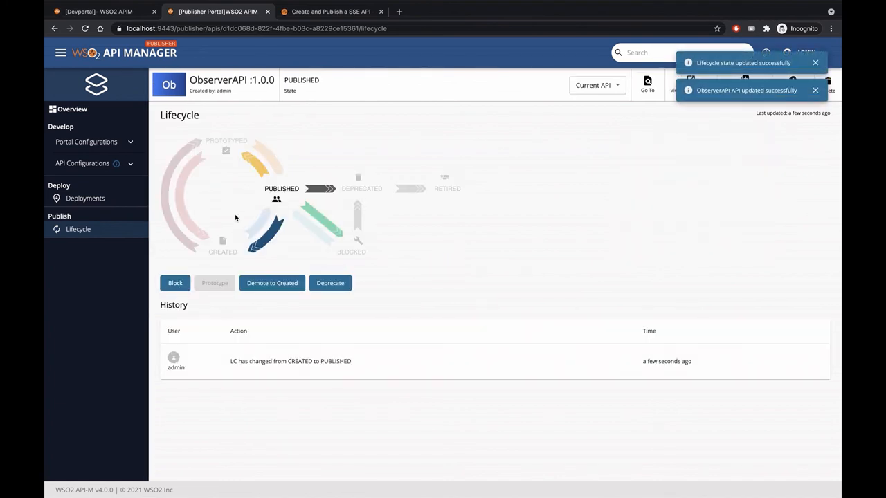
left_click(97, 11)
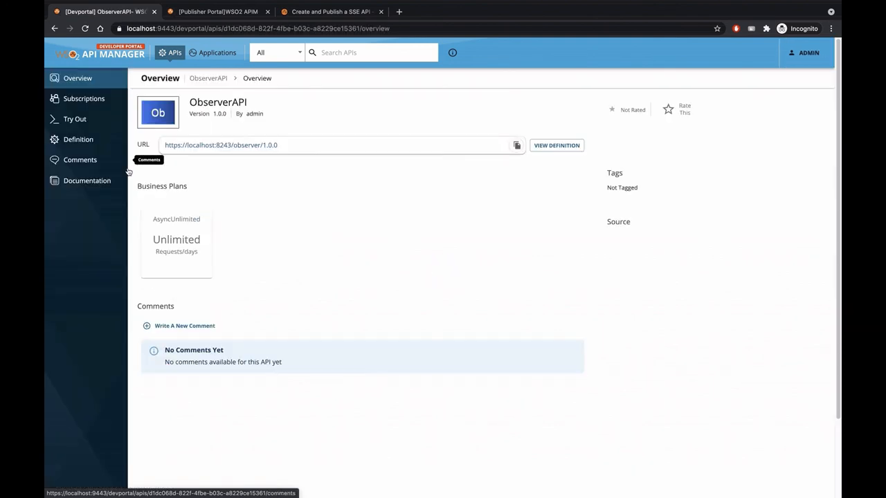
mouse_move(161, 166)
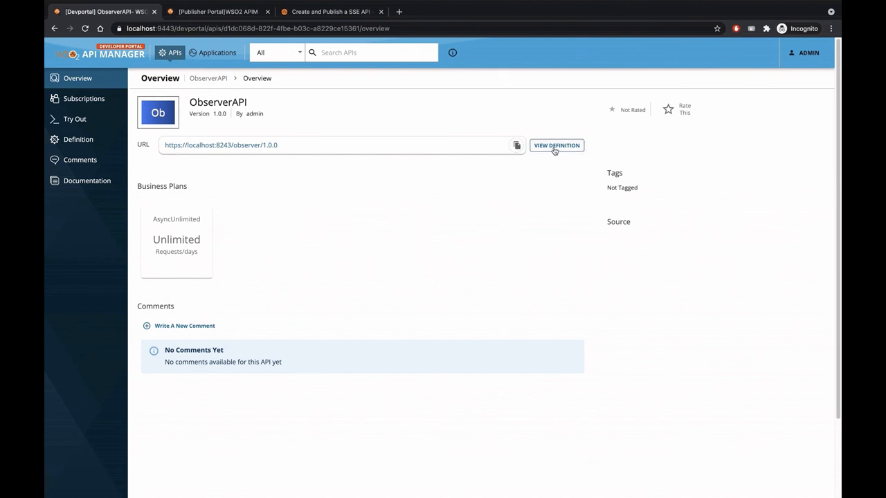
mouse_move(346, 252)
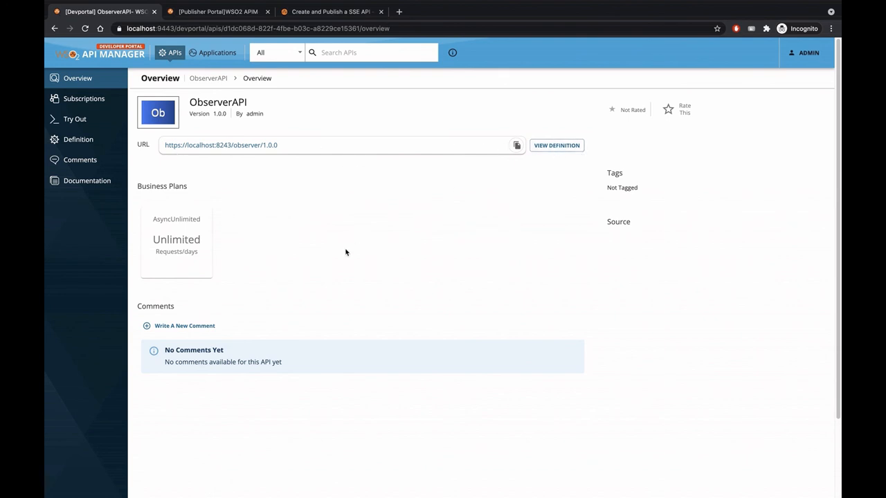
mouse_move(252, 198)
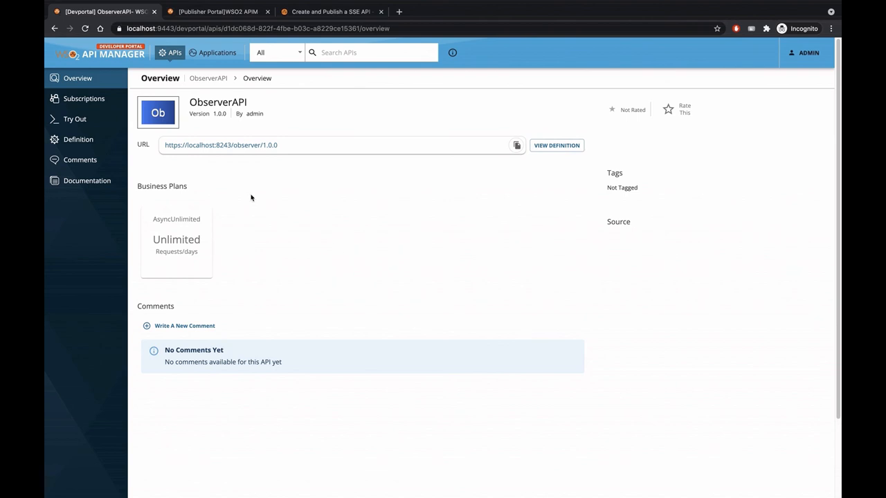
mouse_move(83, 98)
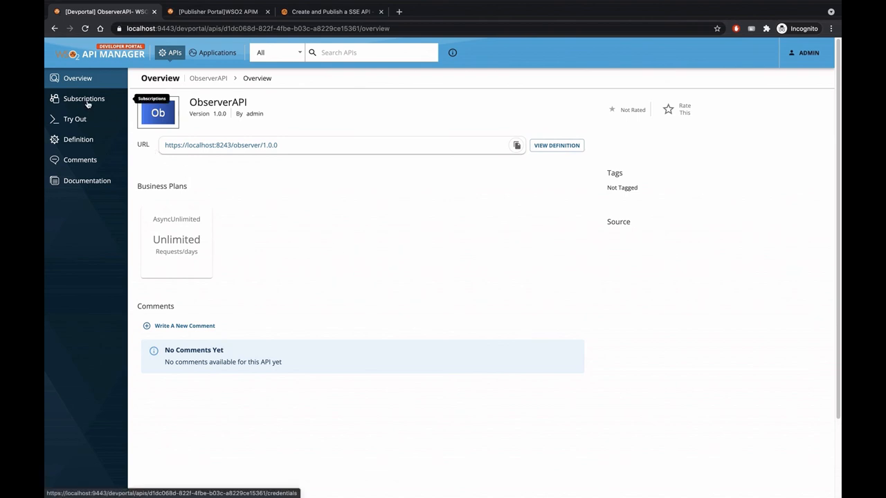
Subscribe DefaultApplication to ObserverAPI on AsyncUnlimited and show its sandbox keys.
left_click(83, 99)
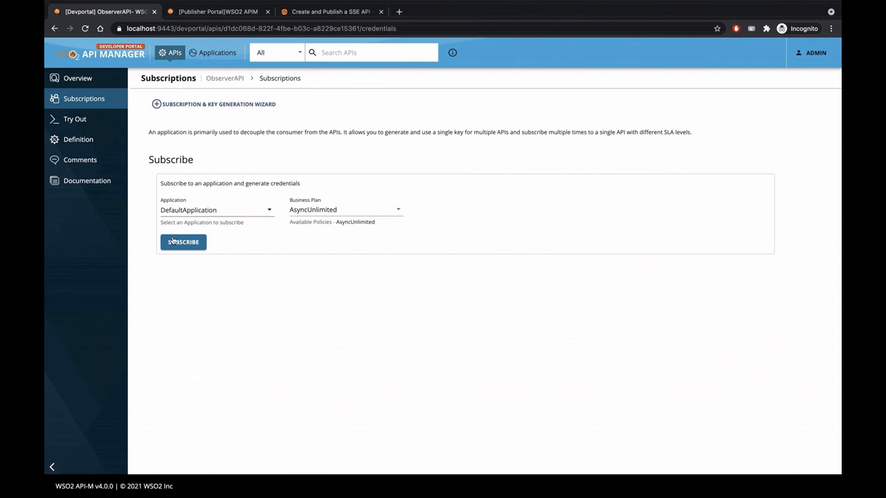
left_click(182, 241)
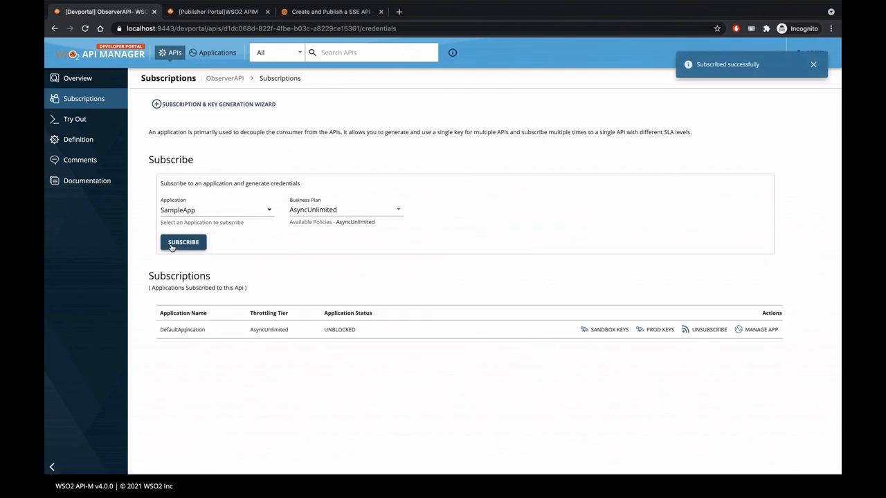
left_click(182, 242)
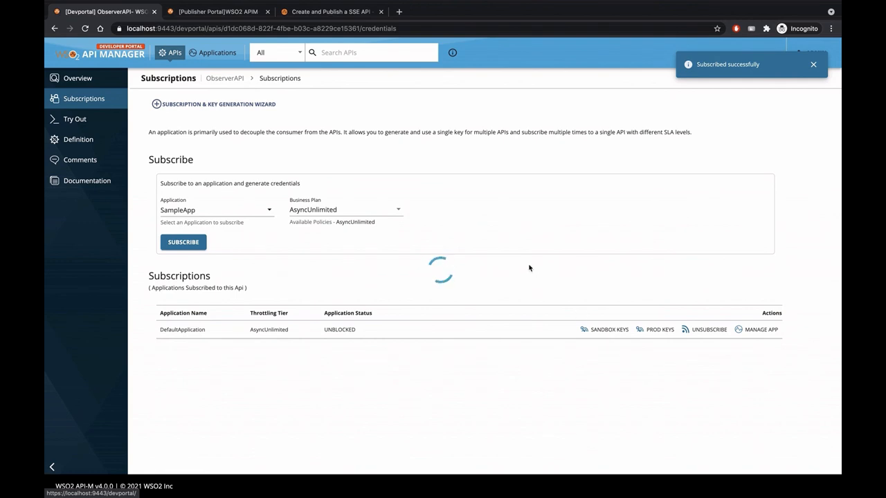
left_click(603, 330)
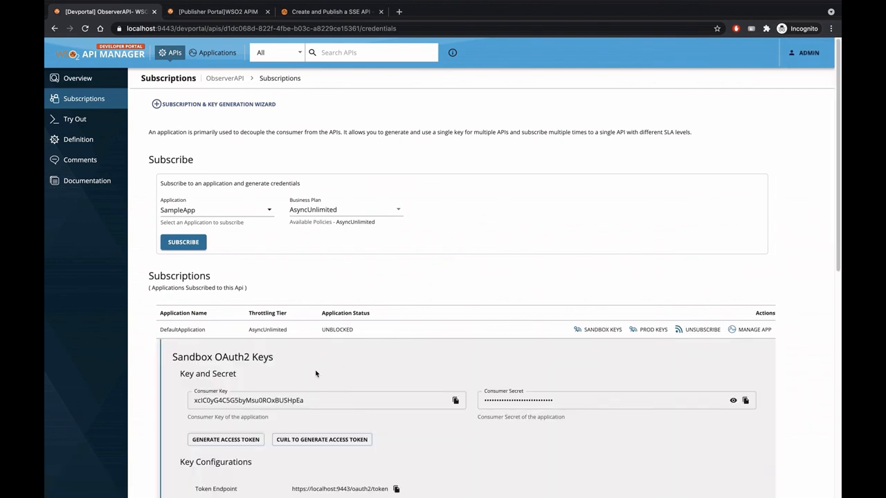
mouse_move(90, 132)
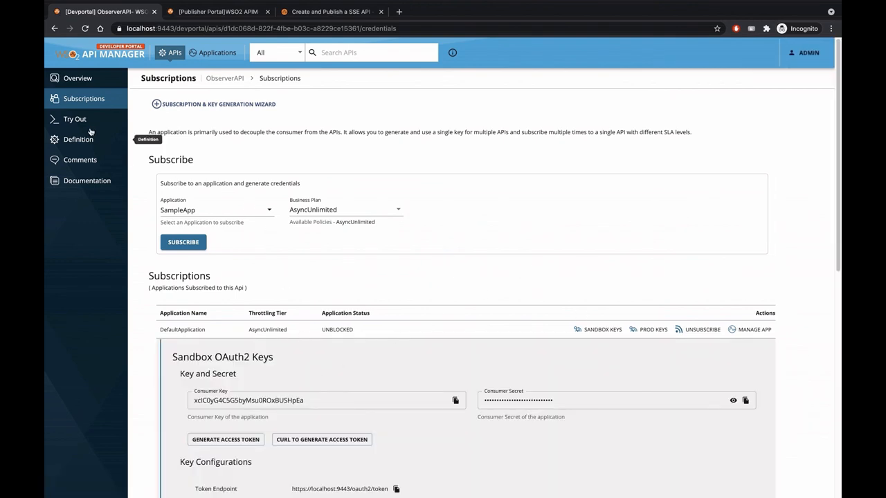
Get a sandbox test token and generate the curl command for the /memory topic.
left_click(75, 119)
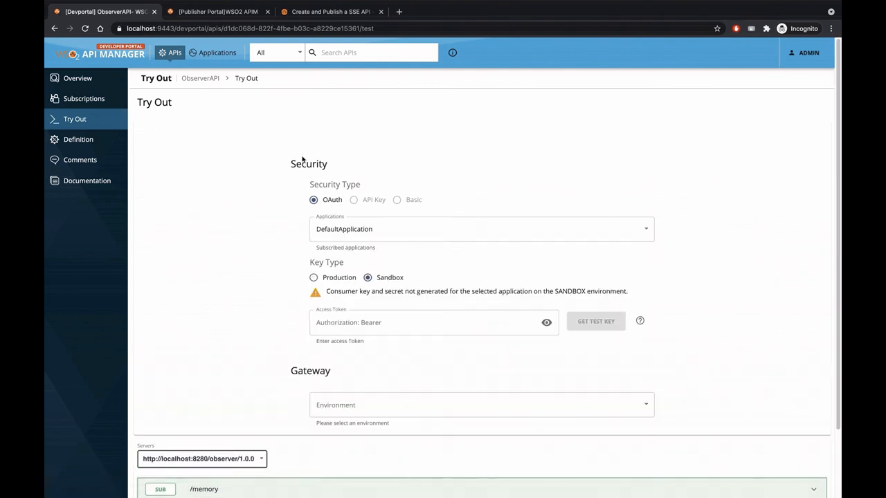
scroll("down", 3)
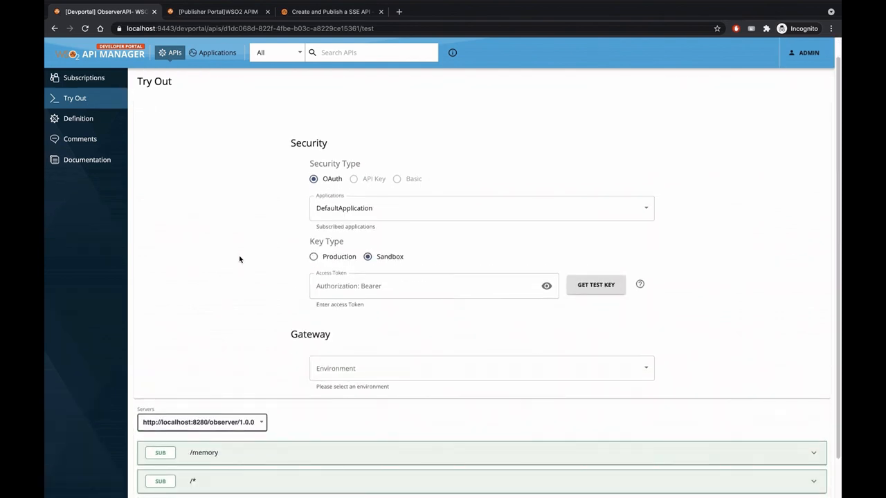
mouse_move(595, 286)
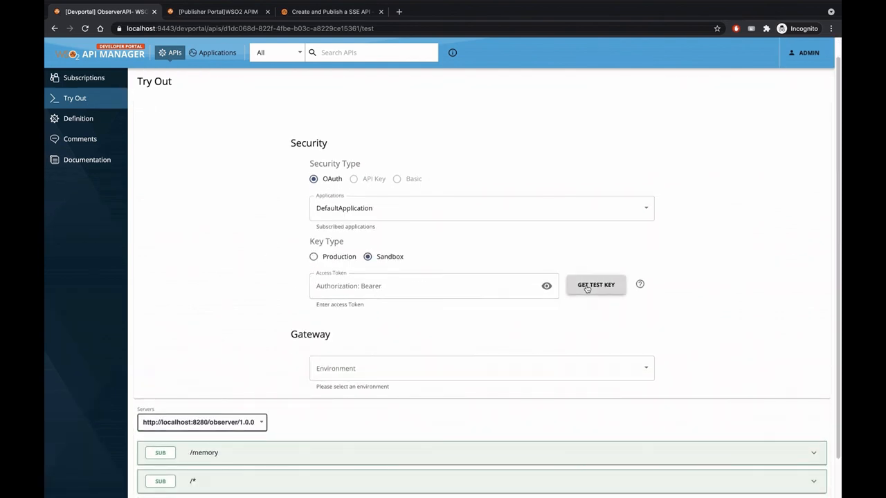
left_click(595, 286)
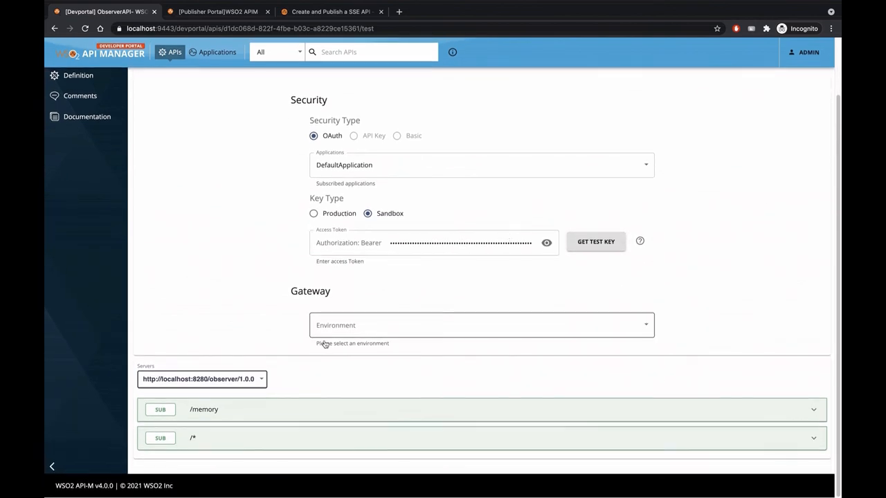
left_click(481, 410)
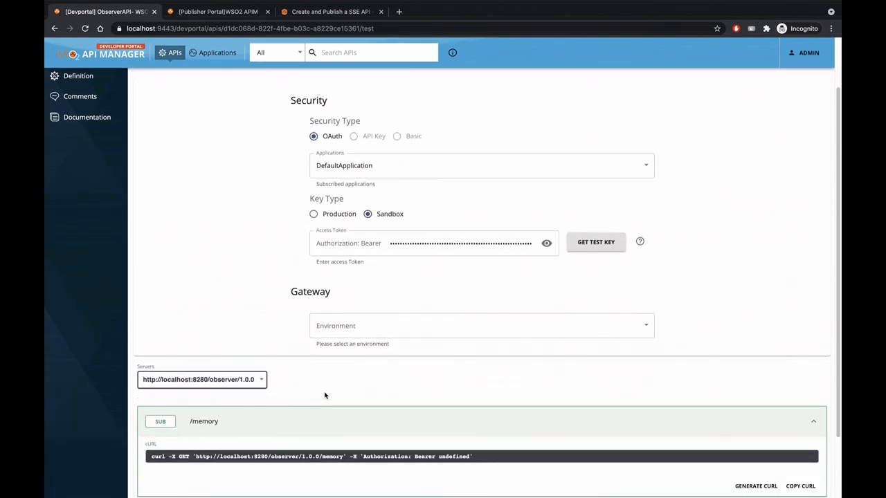
scroll("down", 3)
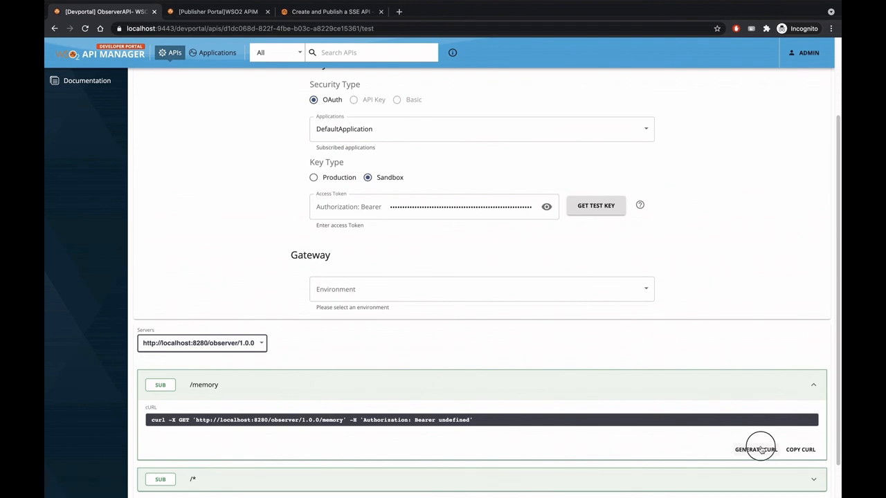
left_click(755, 449)
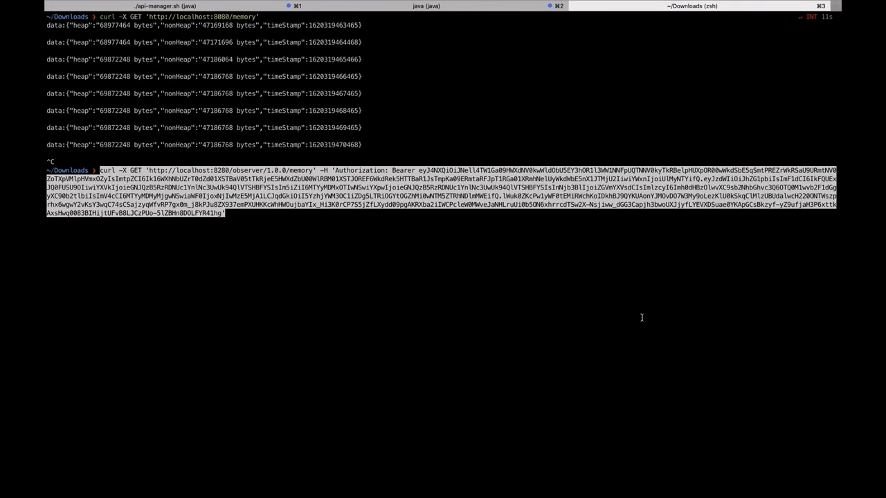
Run the curl command to stream /memory data, then return to the SSE API tutorial.
key("Return")
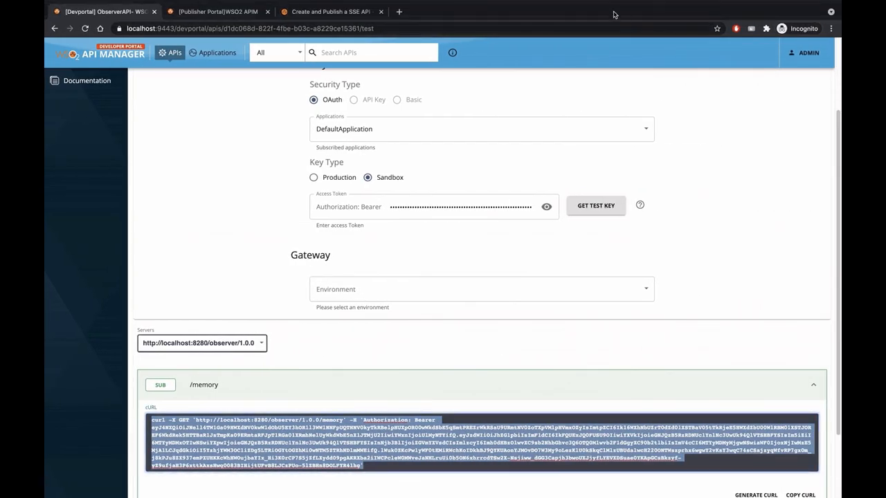
left_click(331, 11)
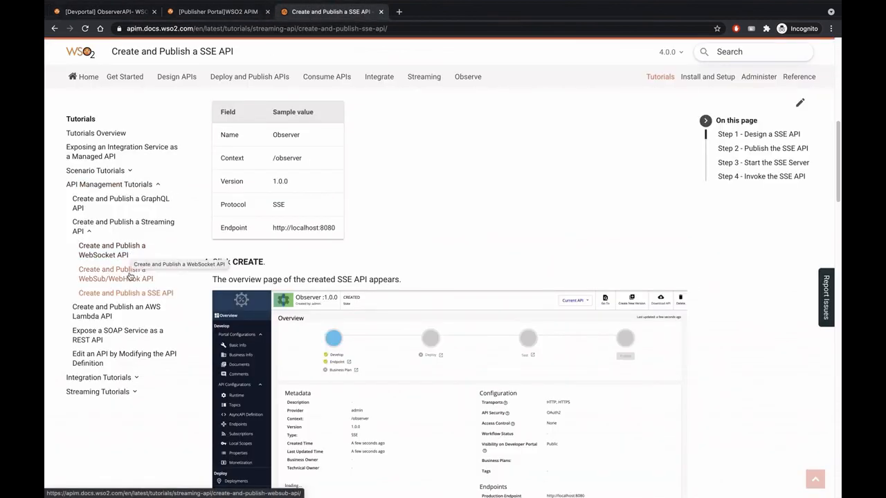
mouse_move(116, 274)
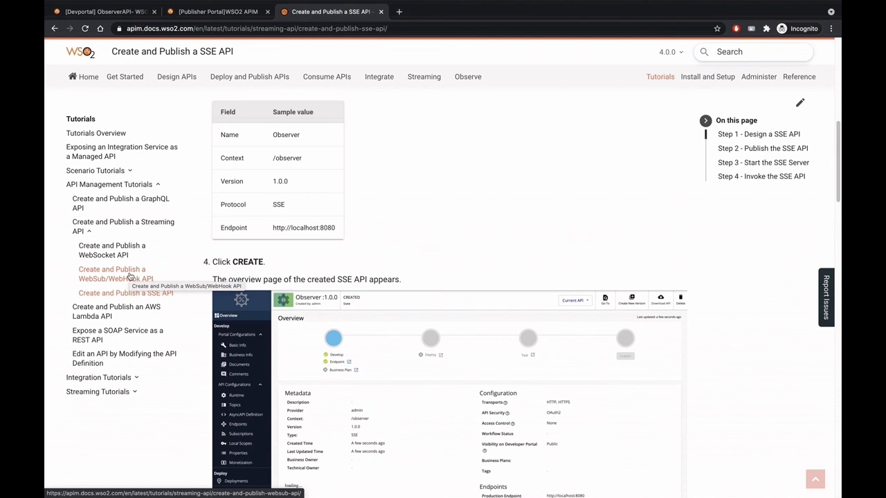